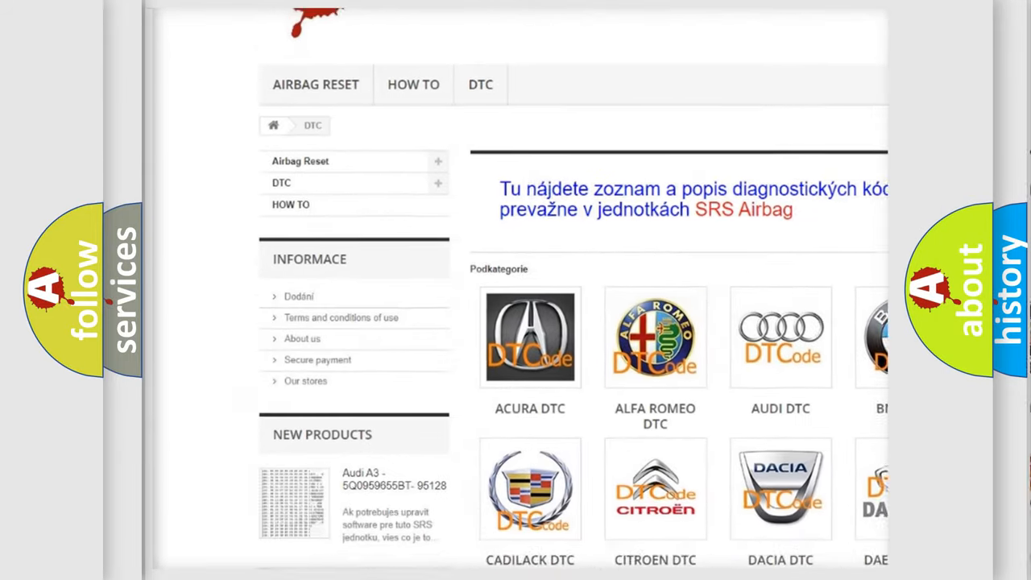
pyautogui.scroll(-3)
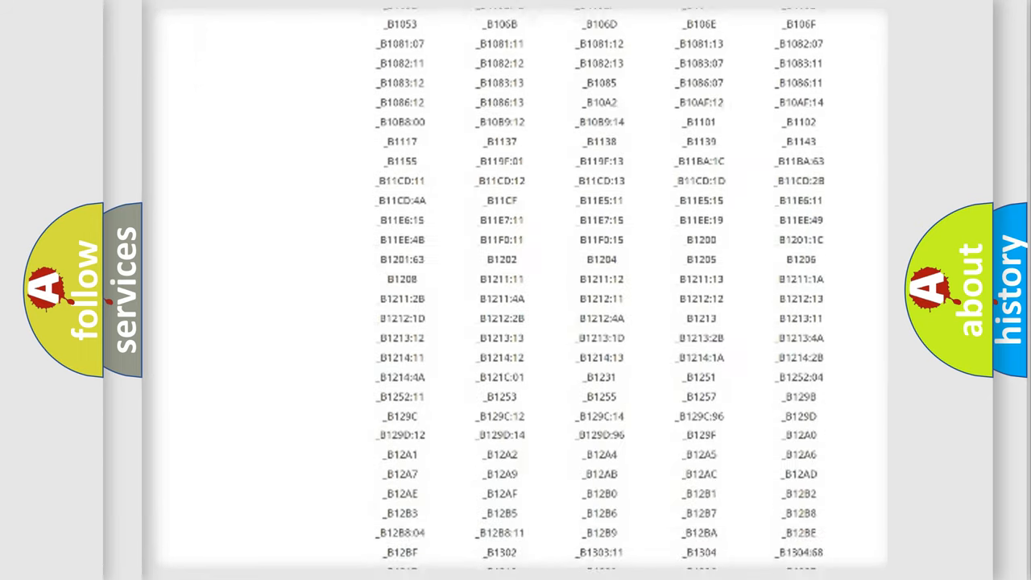
pyautogui.scroll(-3)
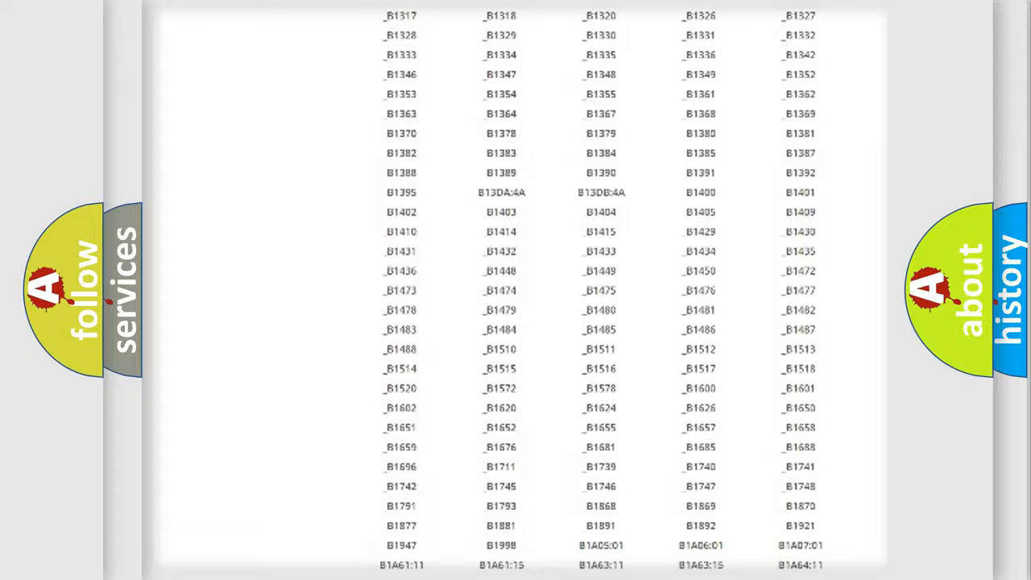